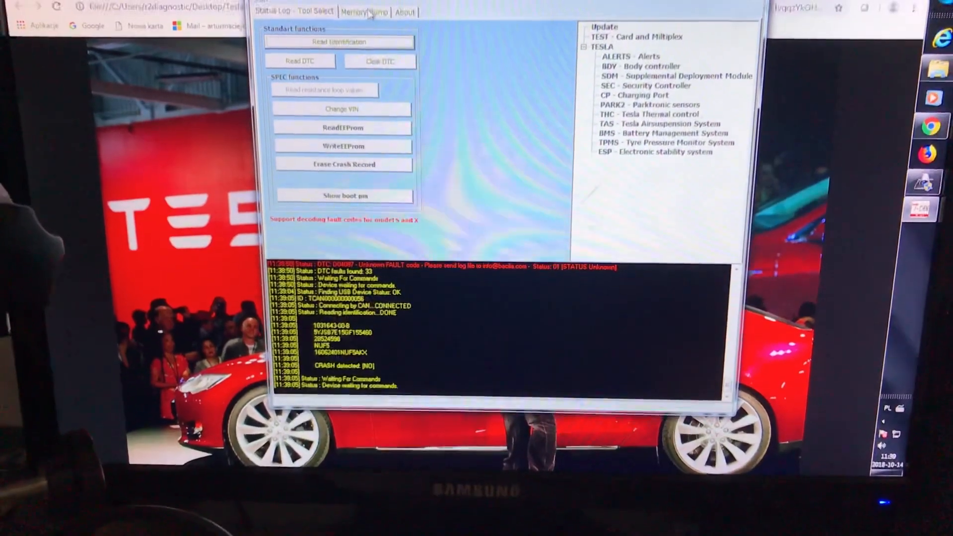
# - Show the airbag module's EEPROM memory dump in the Memory Dump tab
pyautogui.click(363, 11)
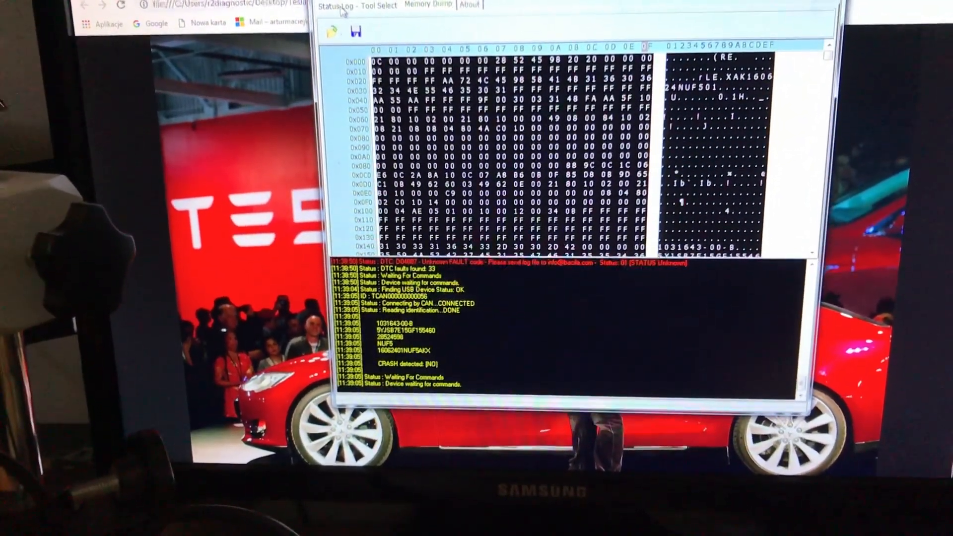
# - Read DTCs from the Status Log - Tool Select tab to list active airbag circuit faults
pyautogui.click(378, 5)
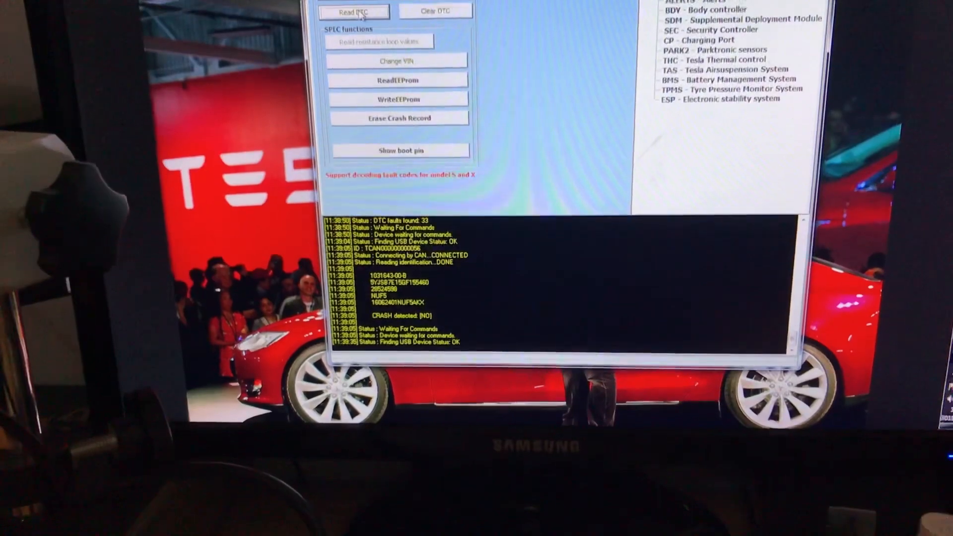
pyautogui.click(354, 10)
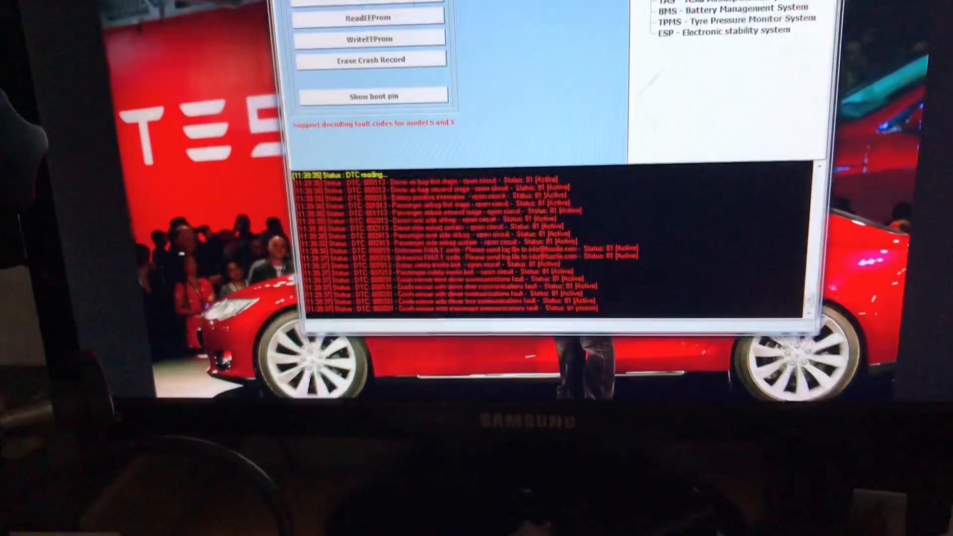